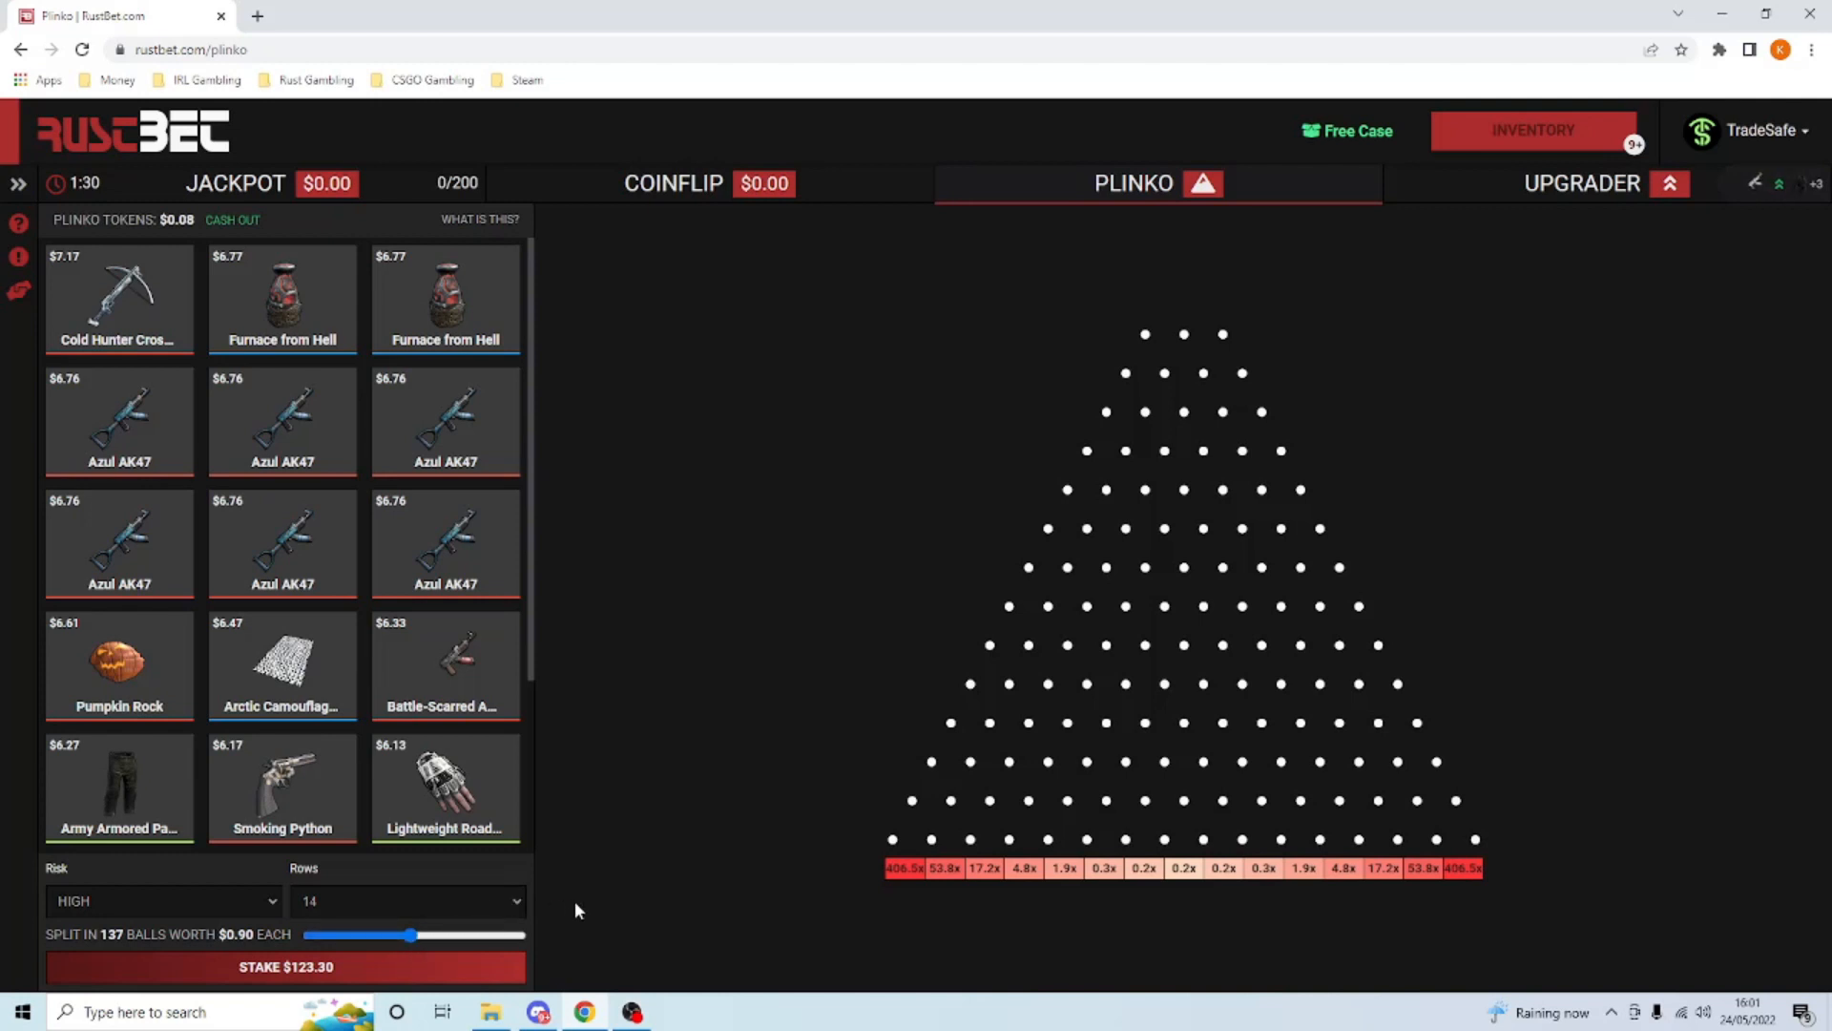
# - Slide the $123.30 stake split between 137 balls at $0.90 and 90 balls at $1.37
pyautogui.moveTo(409, 934); pyautogui.dragTo(420, 933)
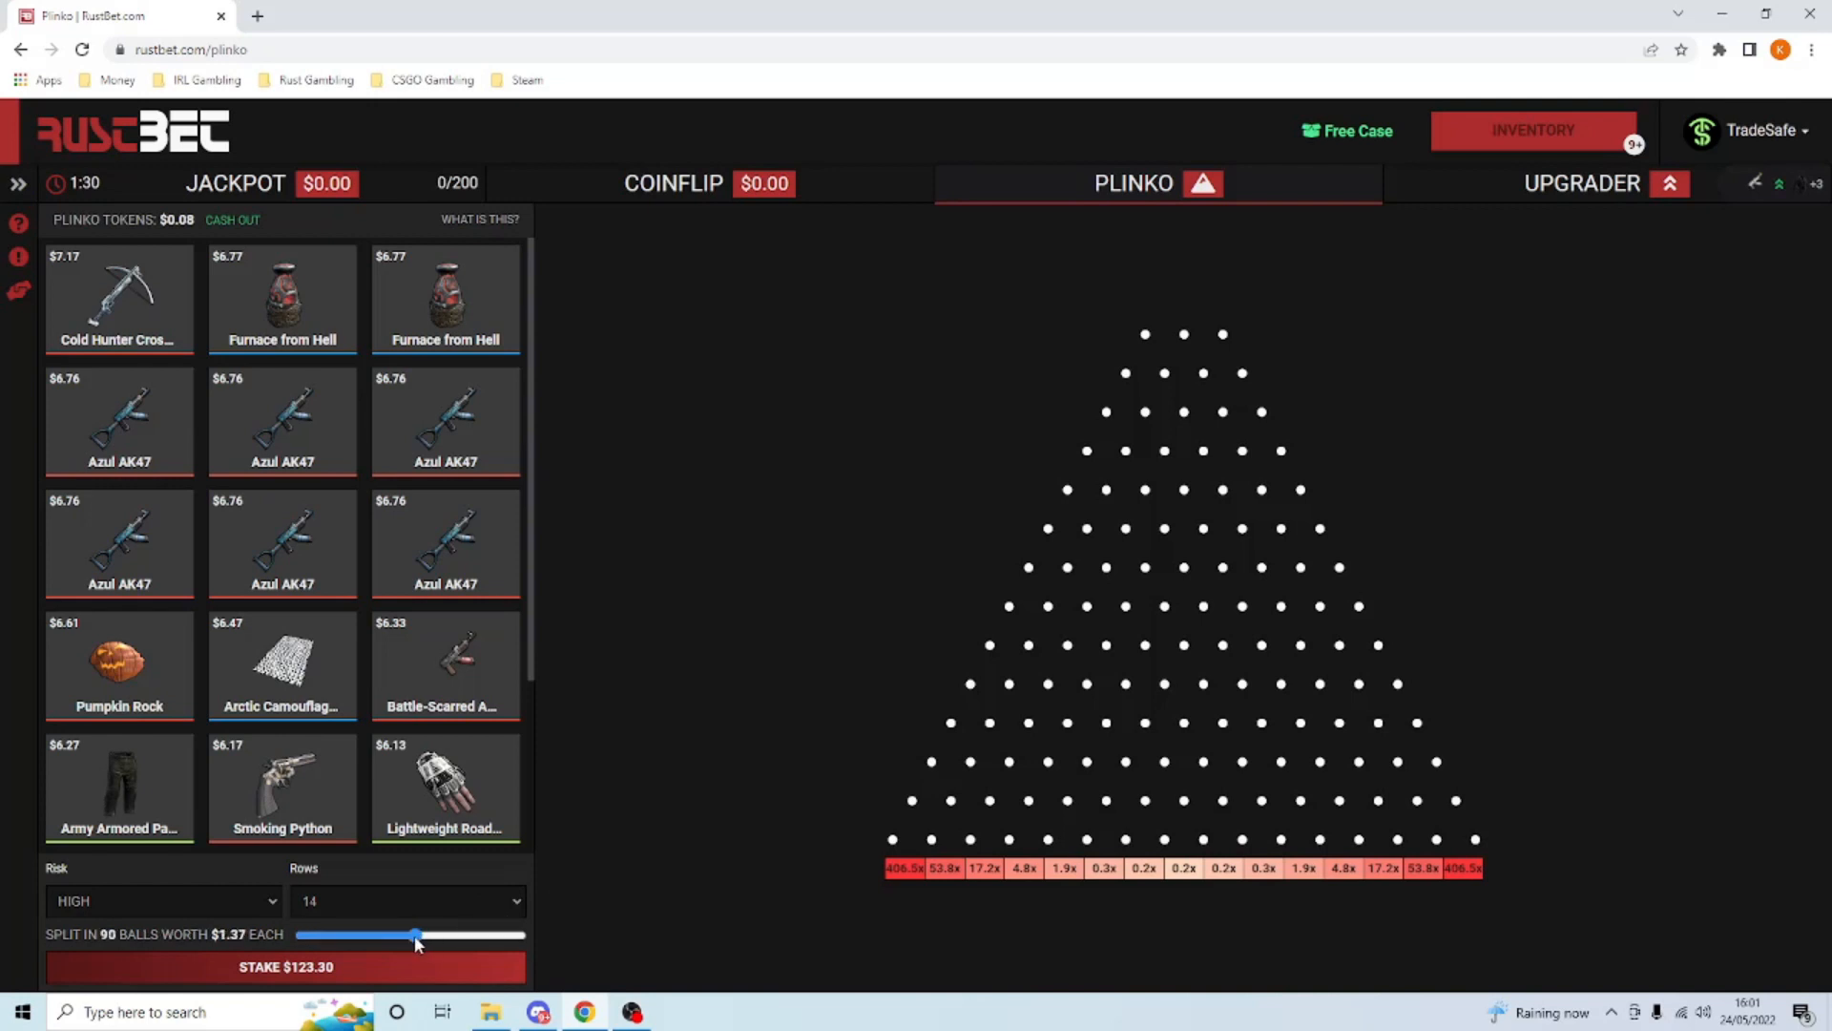
pyautogui.moveTo(418, 936); pyautogui.dragTo(407, 935)
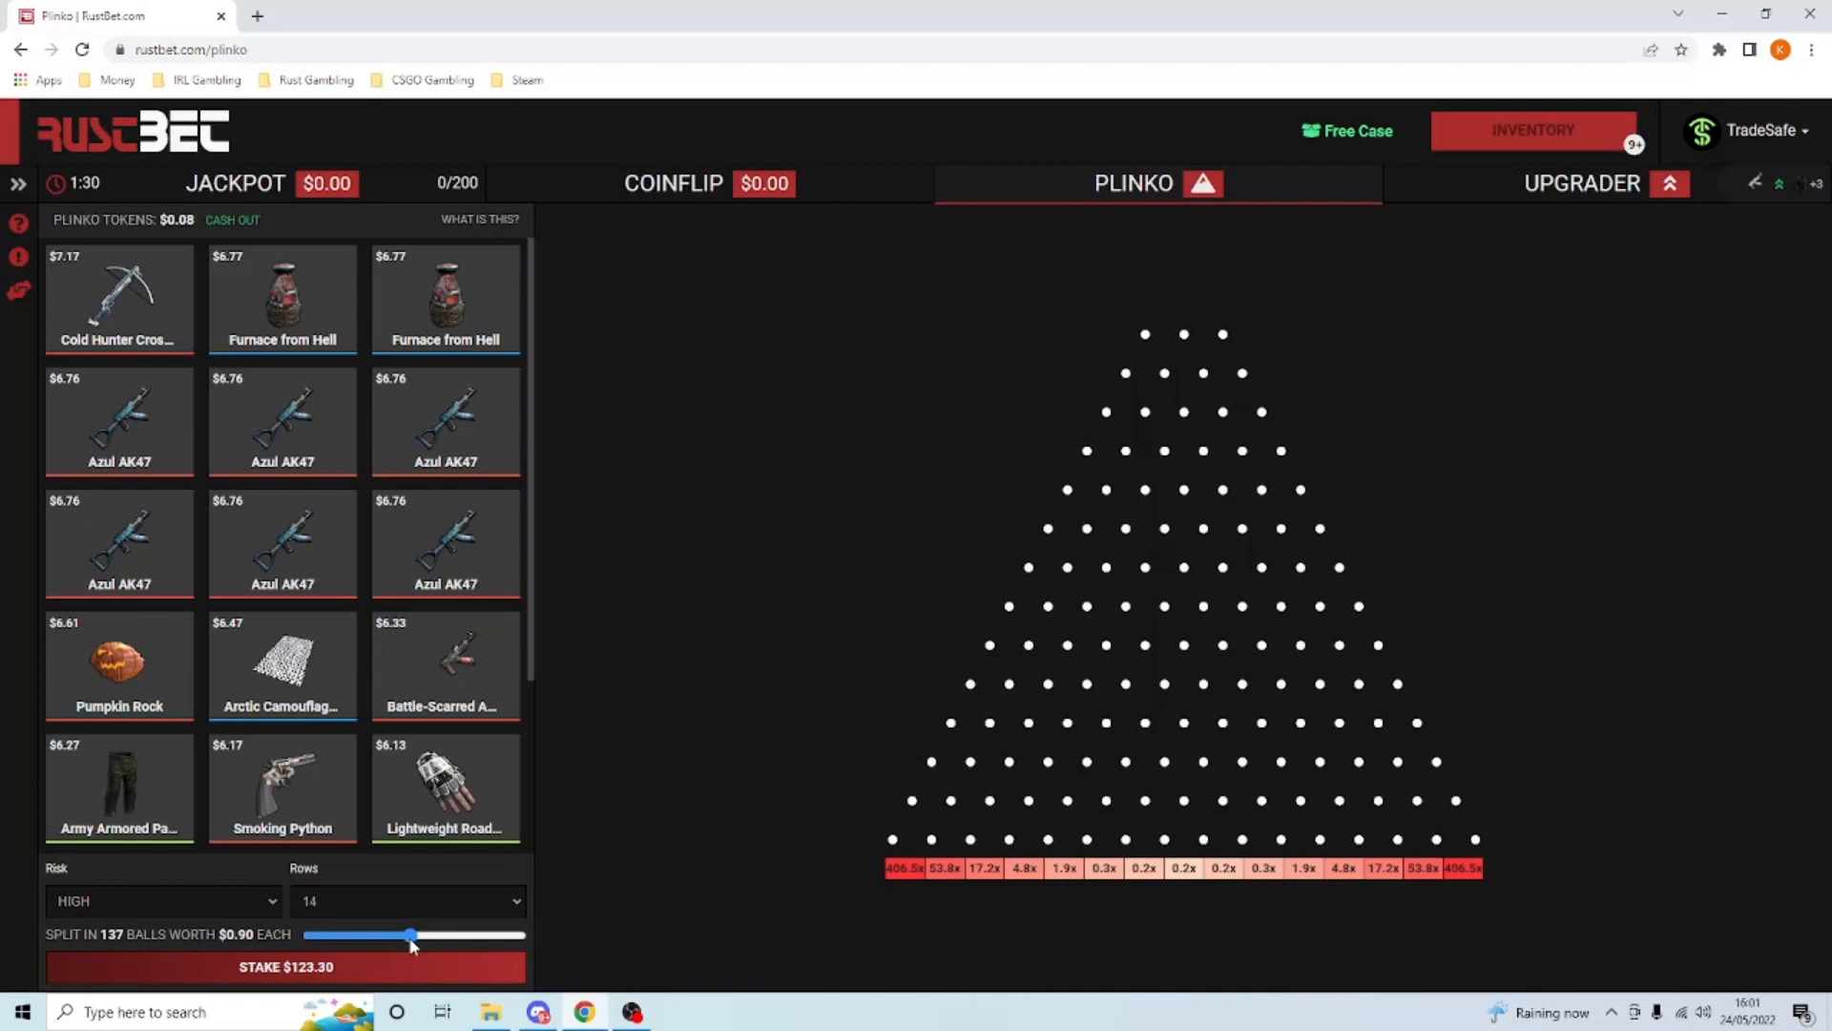
pyautogui.moveTo(408, 934); pyautogui.dragTo(418, 933)
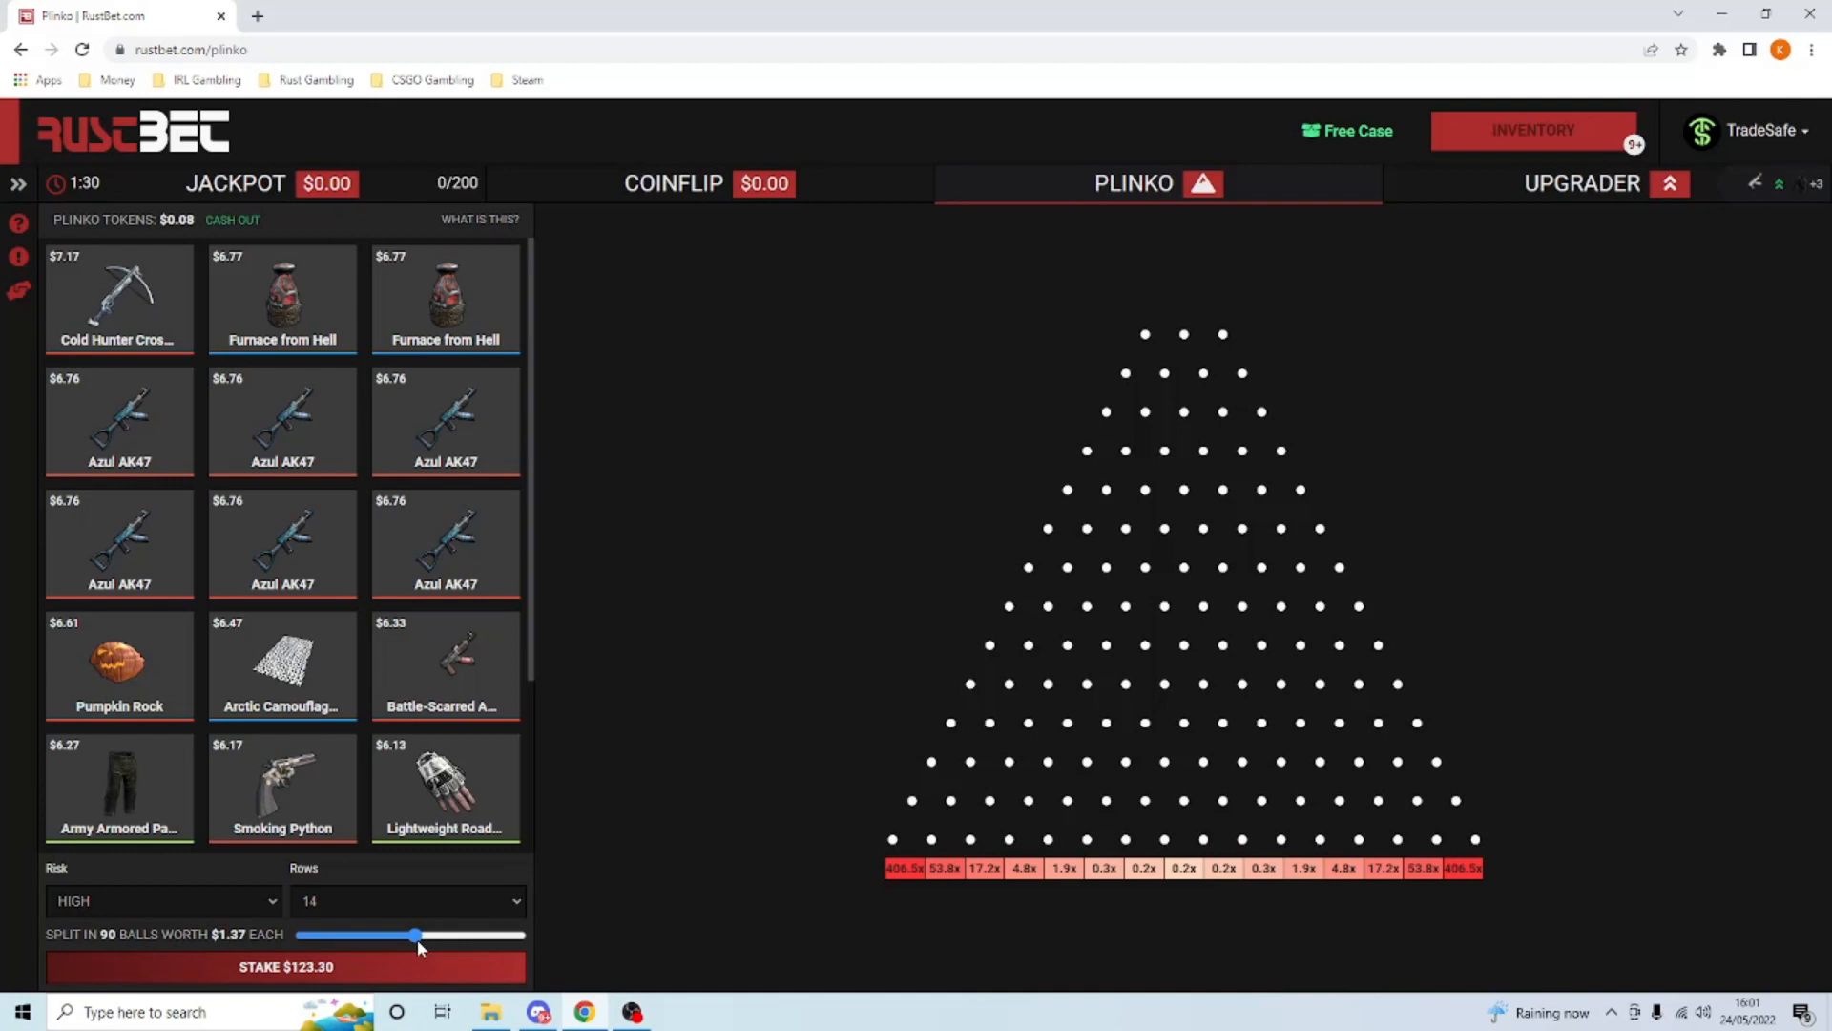
pyautogui.moveTo(413, 936); pyautogui.dragTo(406, 935)
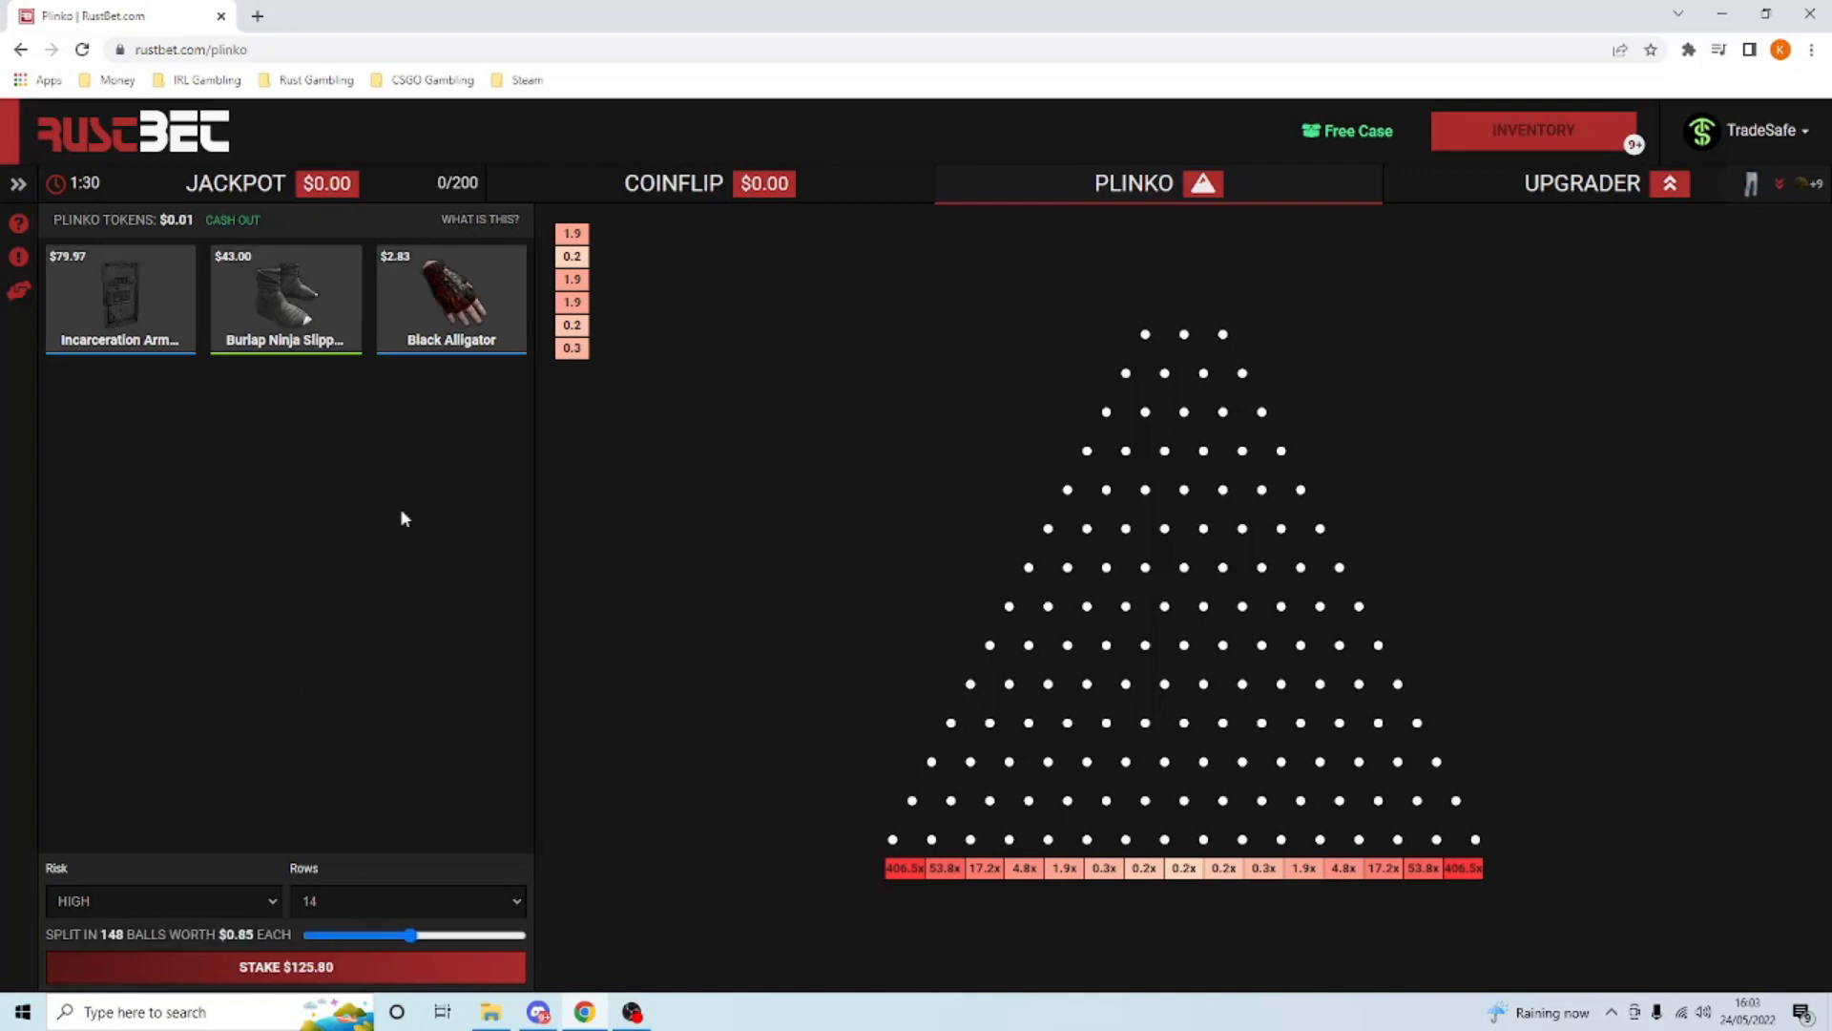
pyautogui.moveTo(329, 974)
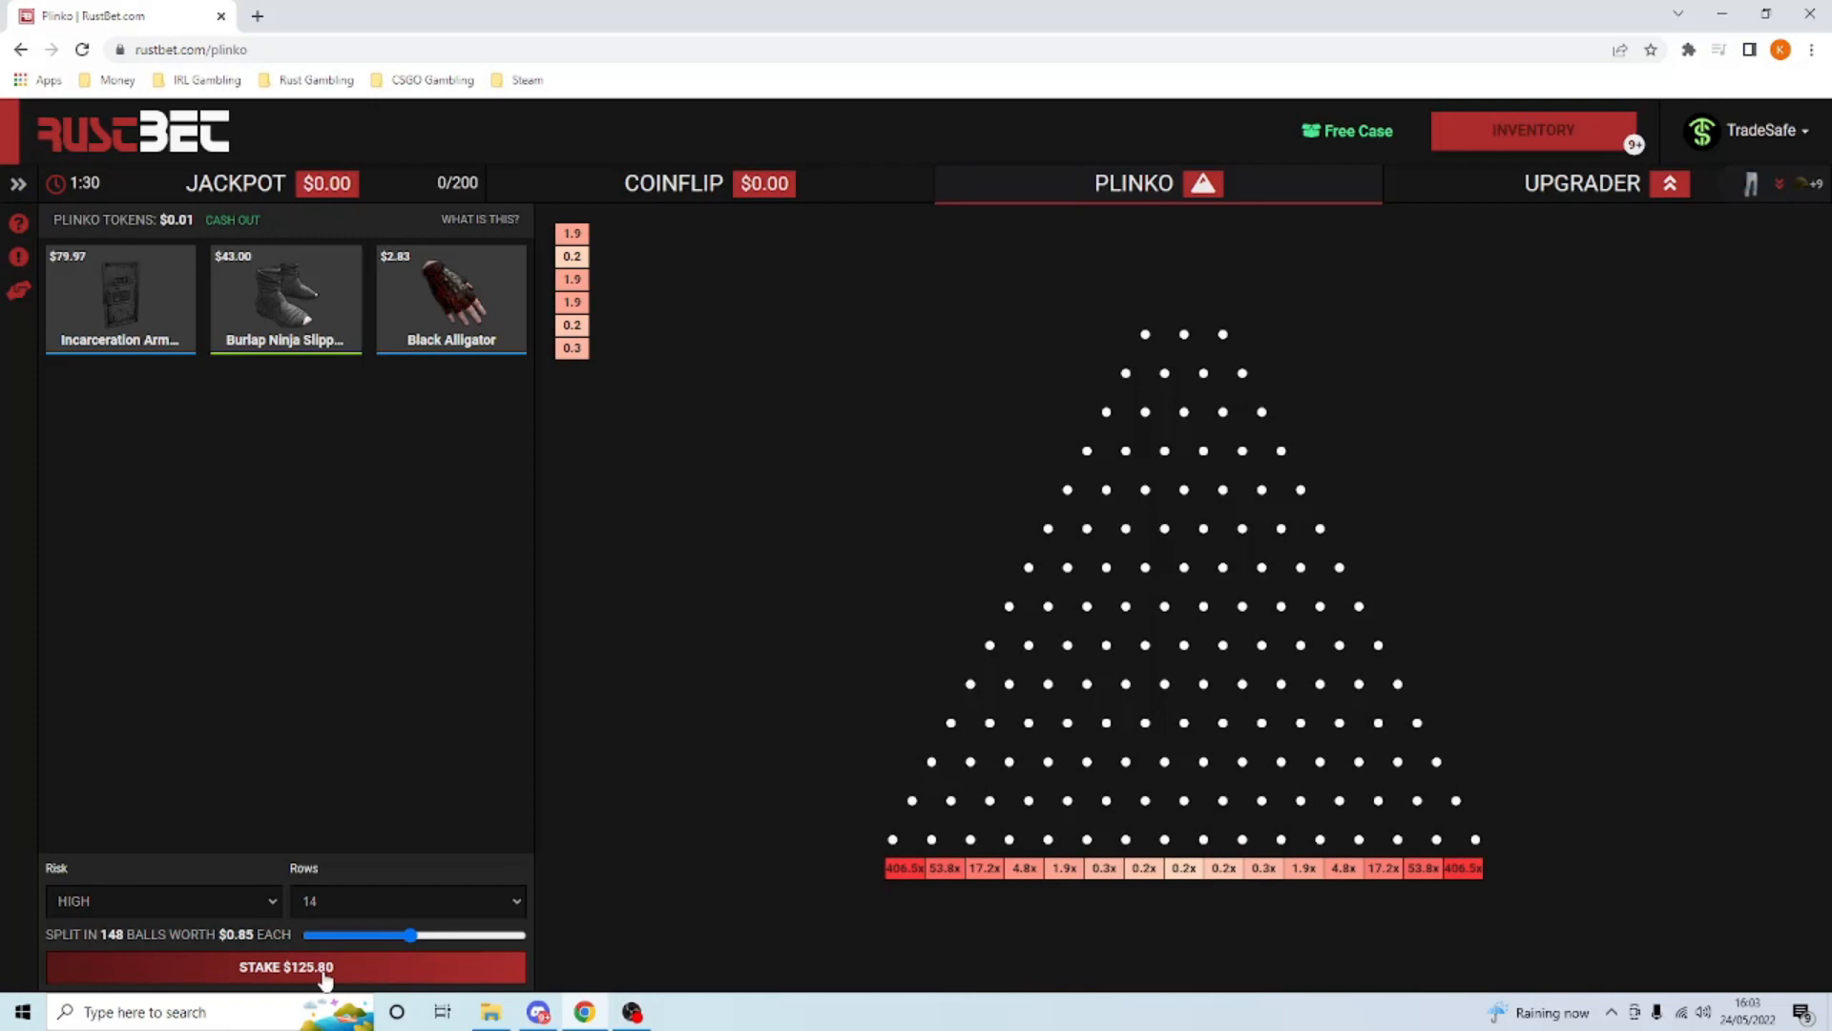
pyautogui.moveTo(1534, 202)
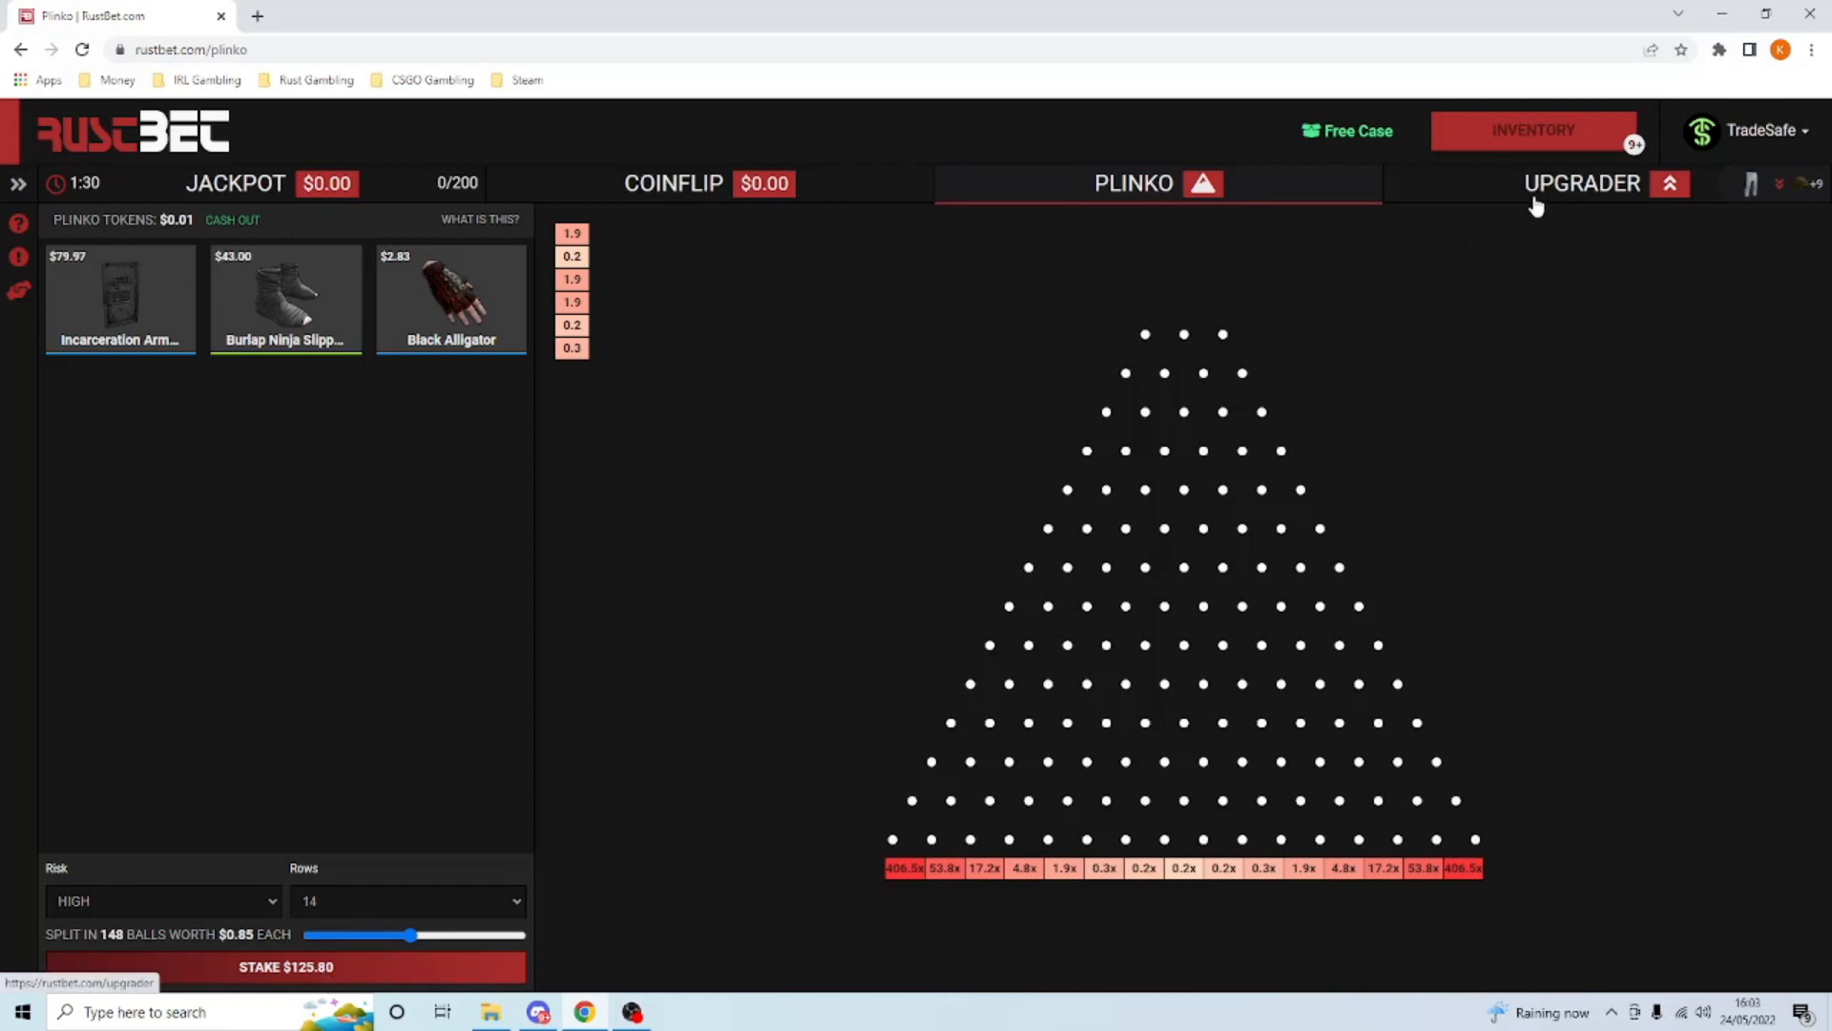
# - Switch to the Upgrader and swap the Glory AK47 targets for Alien Reds worth $857.29 at 12.47% odds
pyautogui.click(1583, 183)
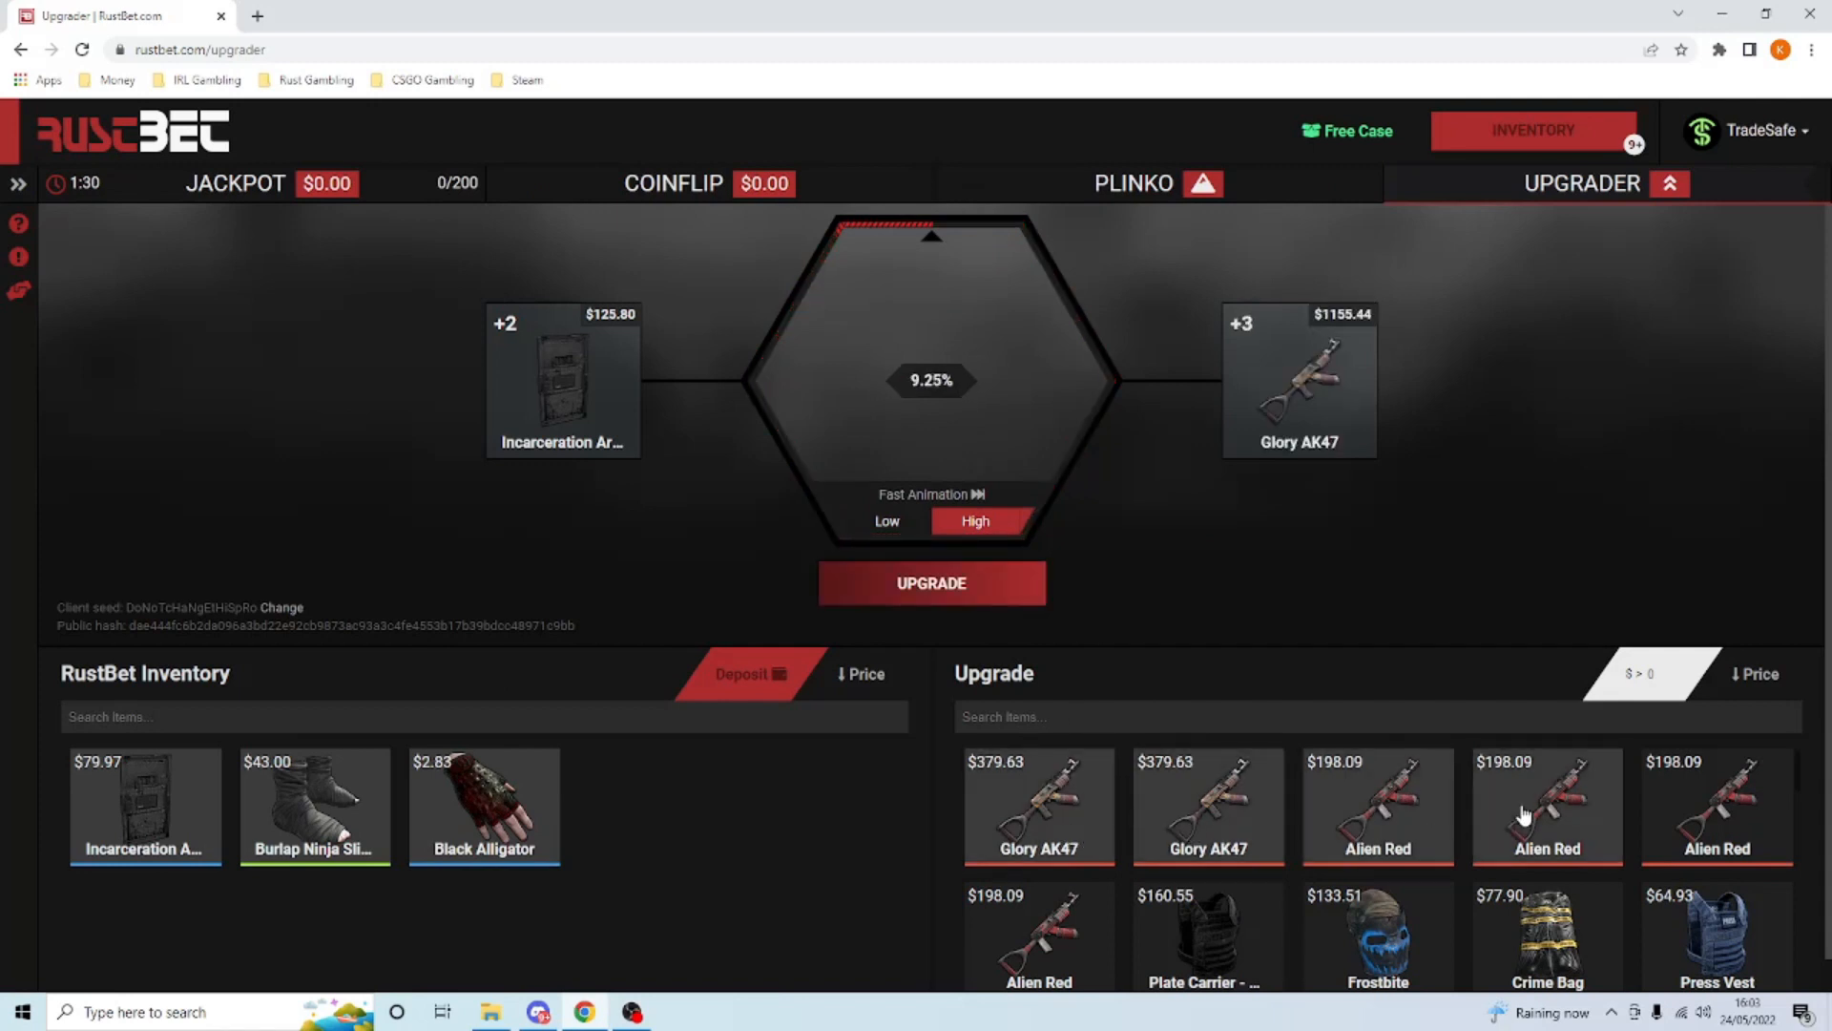
pyautogui.click(1039, 807)
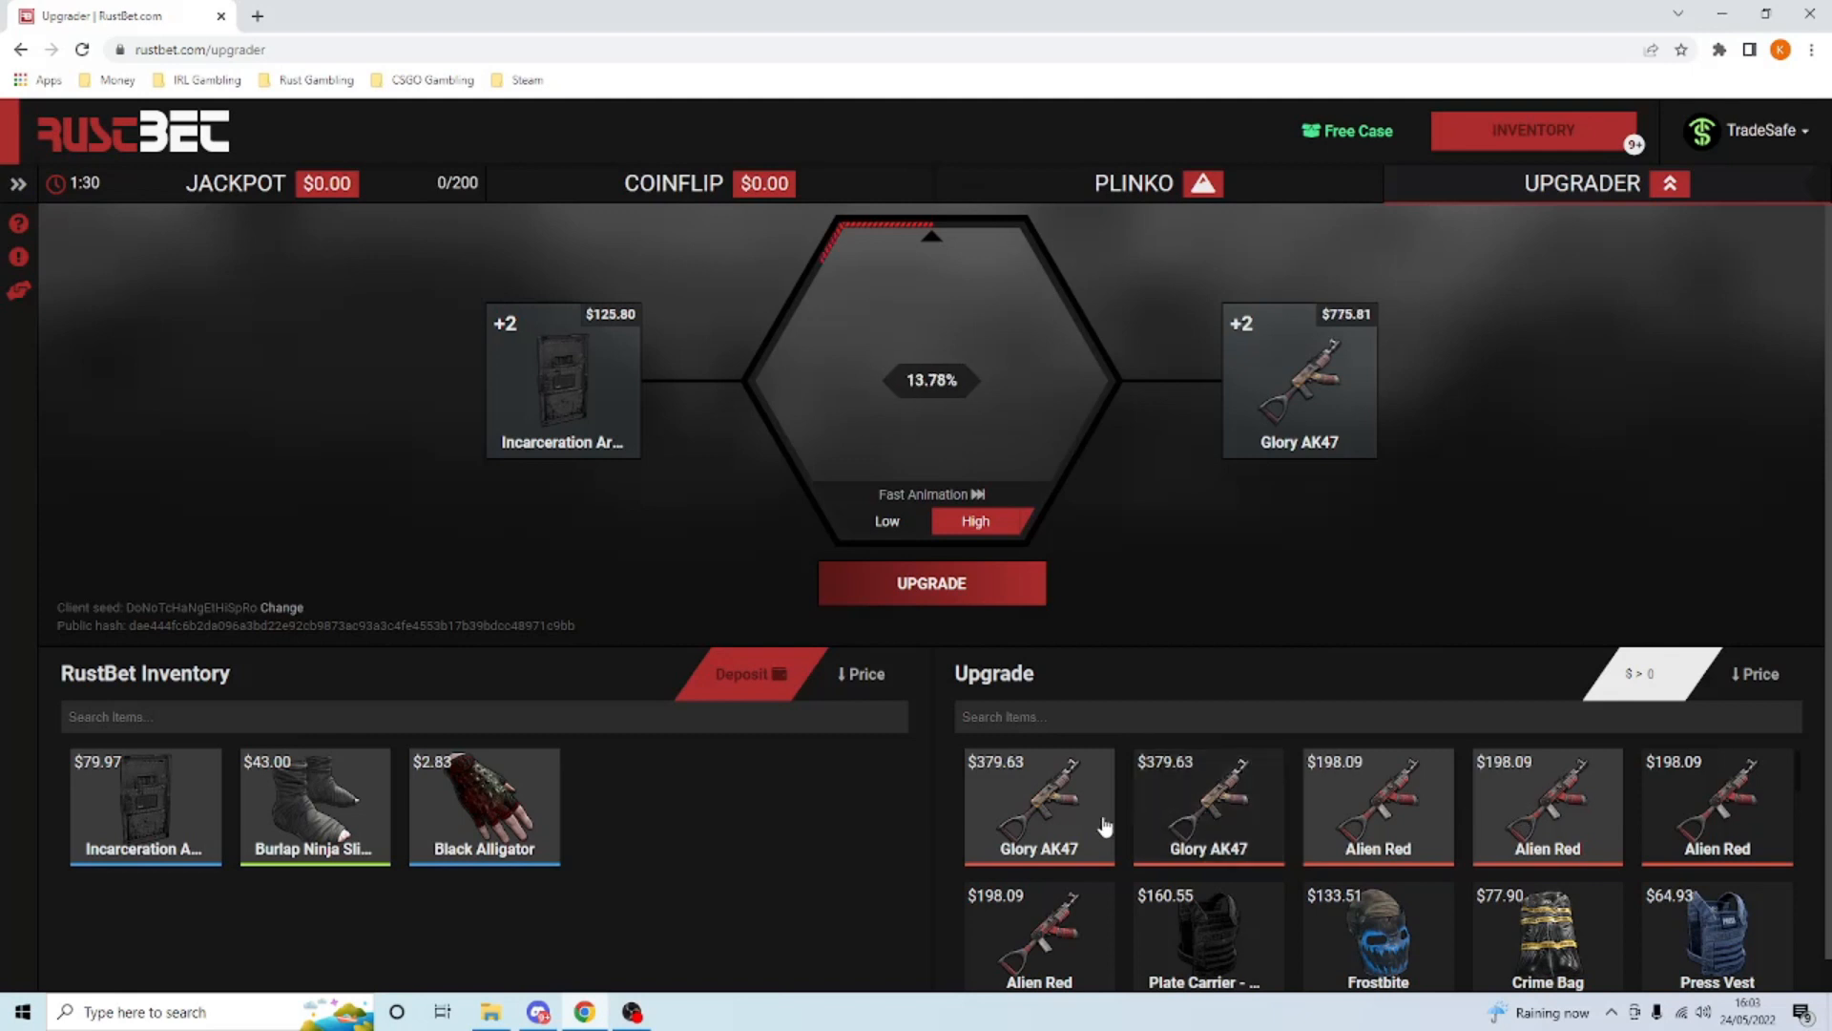
pyautogui.click(1716, 806)
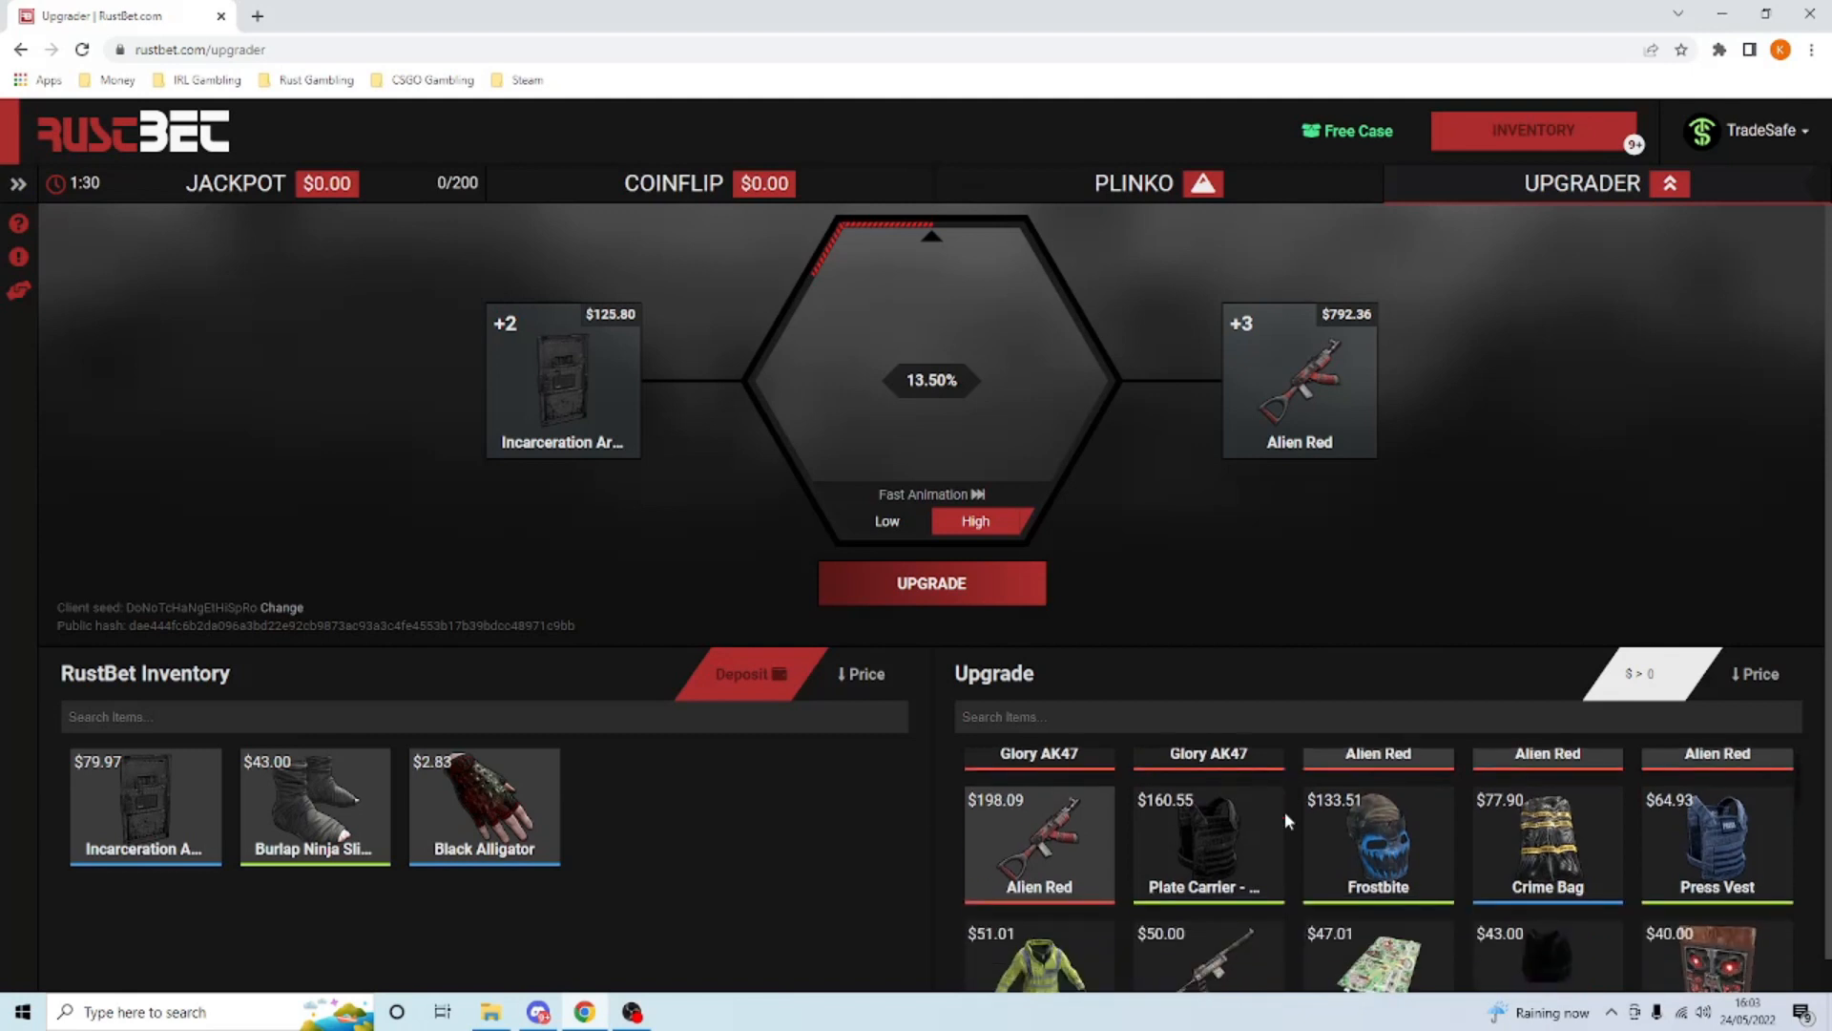
pyautogui.scroll(-3)
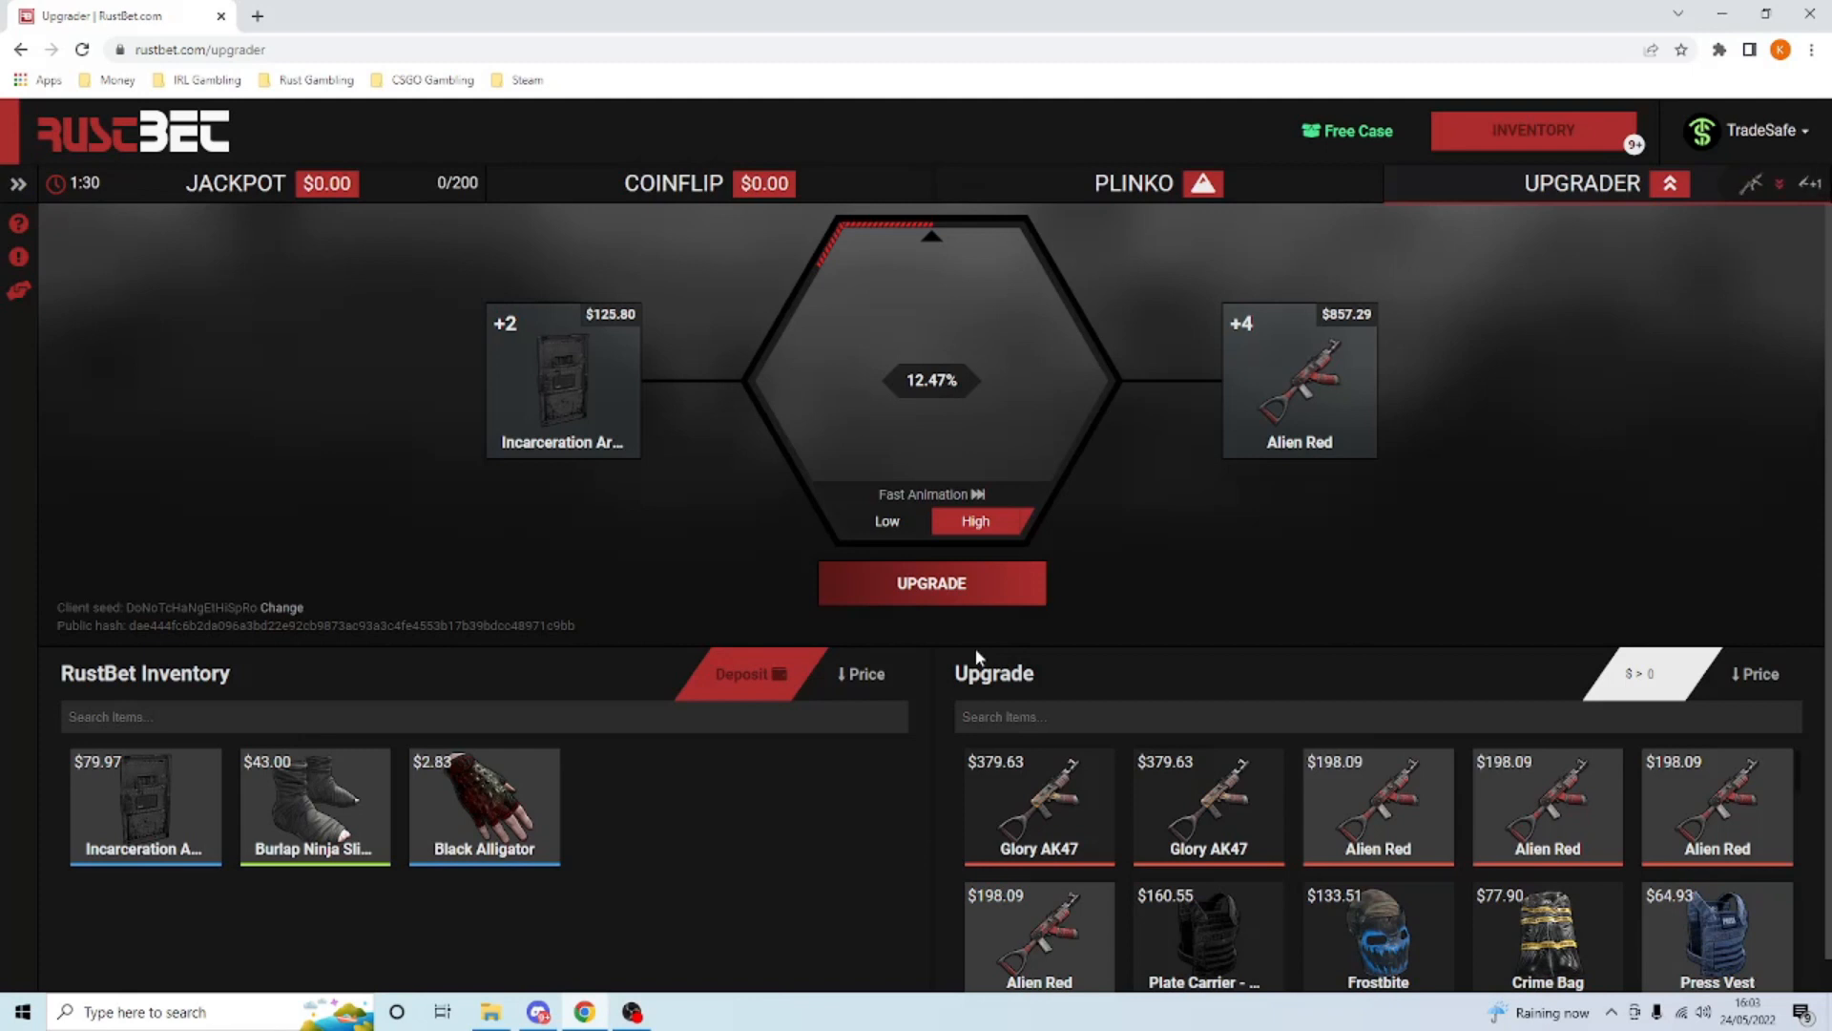
pyautogui.moveTo(940, 611)
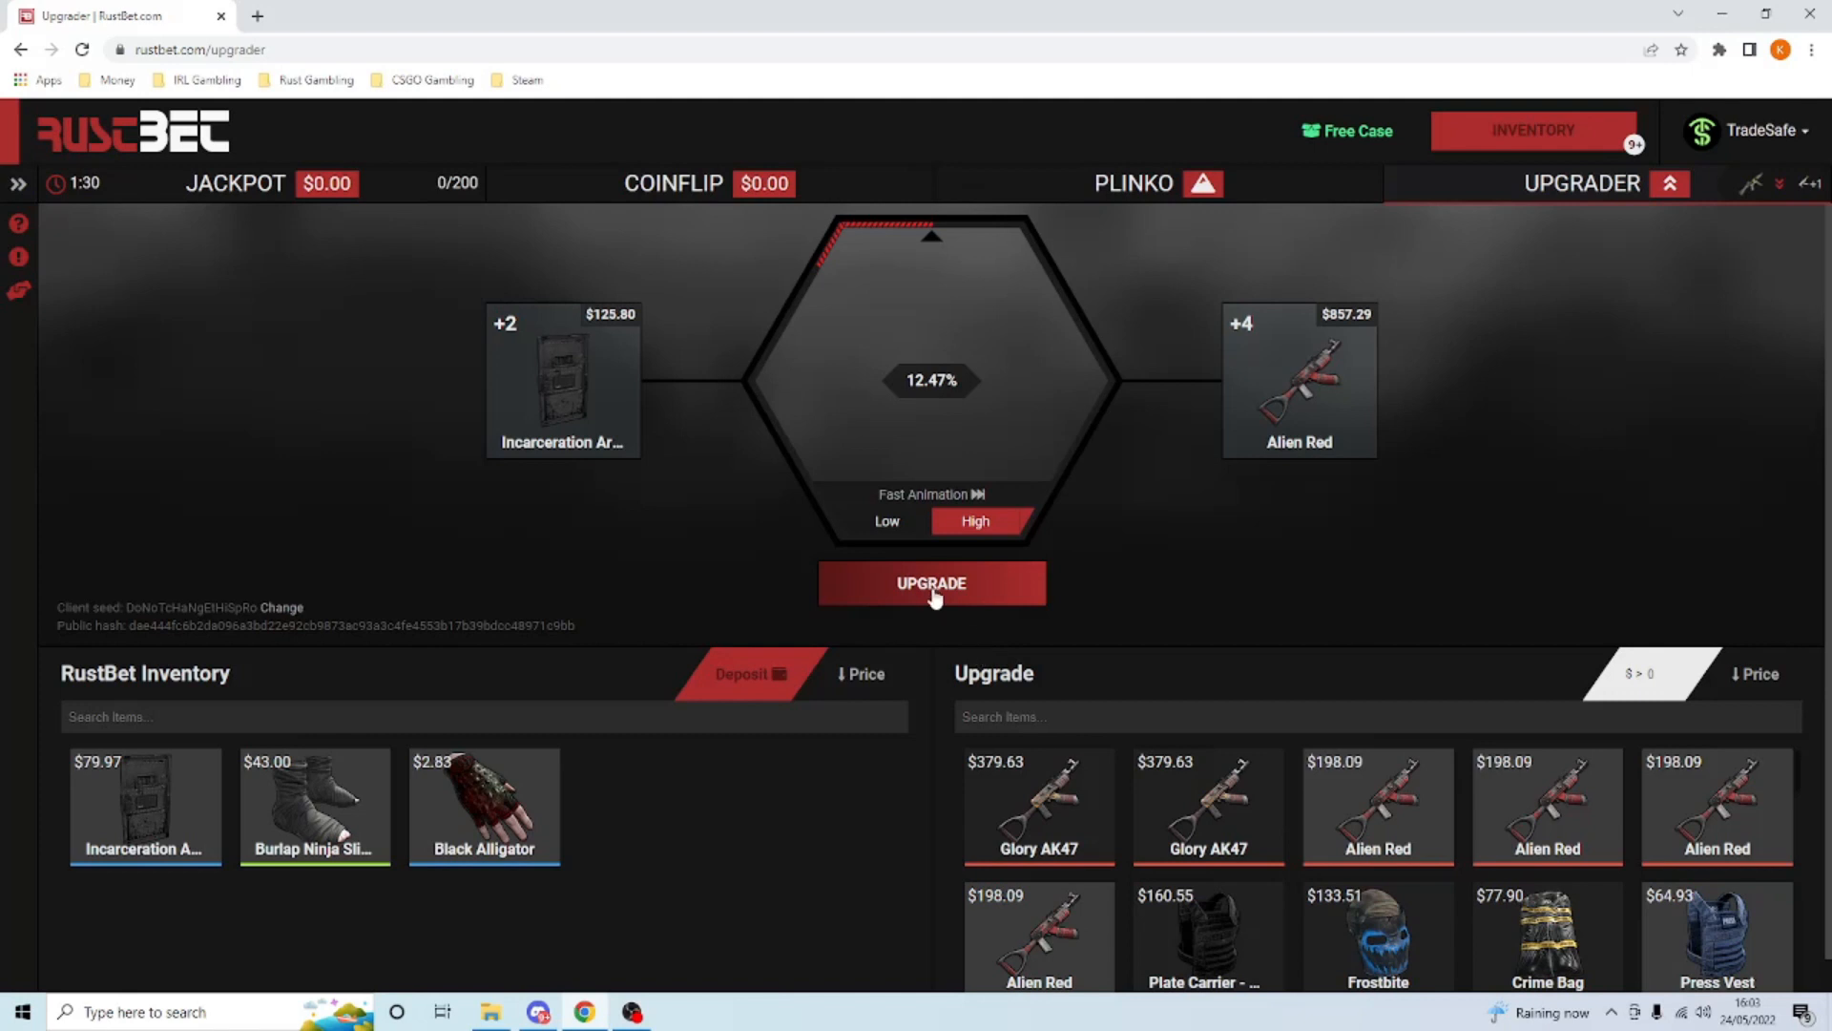
# - Run the upgrade, losing all three skins and dropping the odds to 0.00%
pyautogui.click(932, 584)
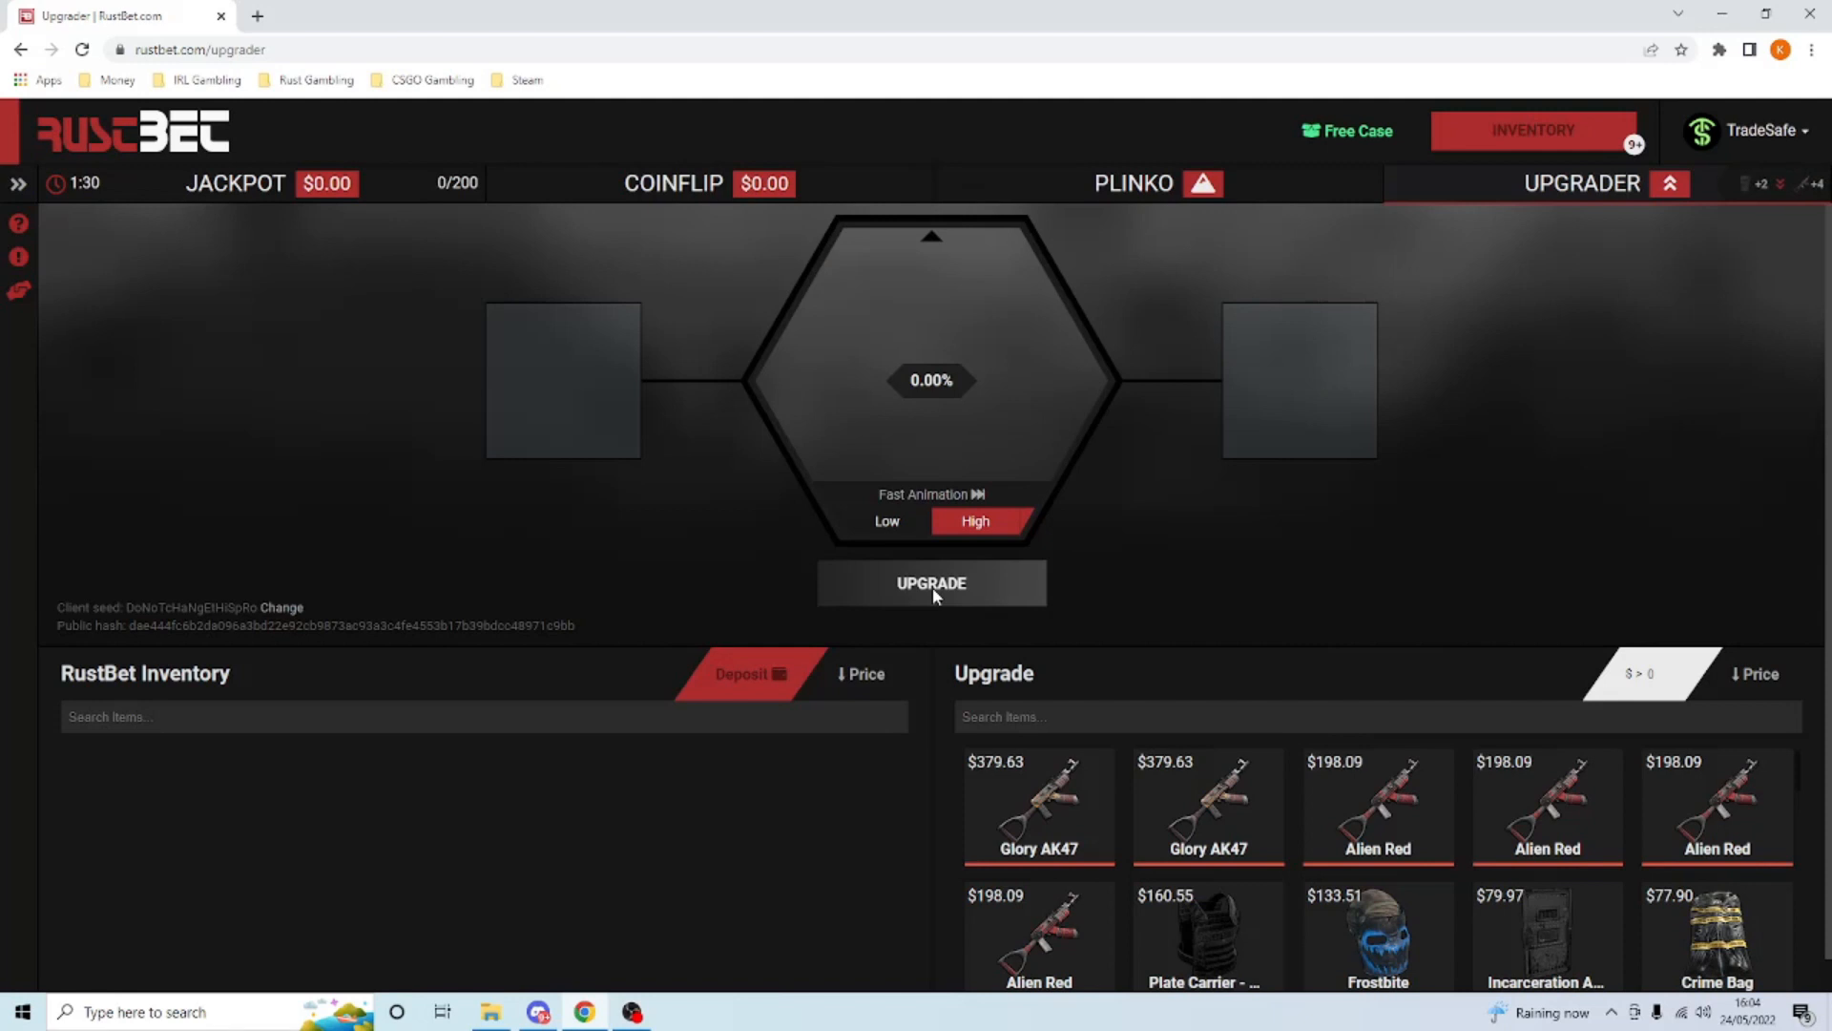
pyautogui.moveTo(660, 877)
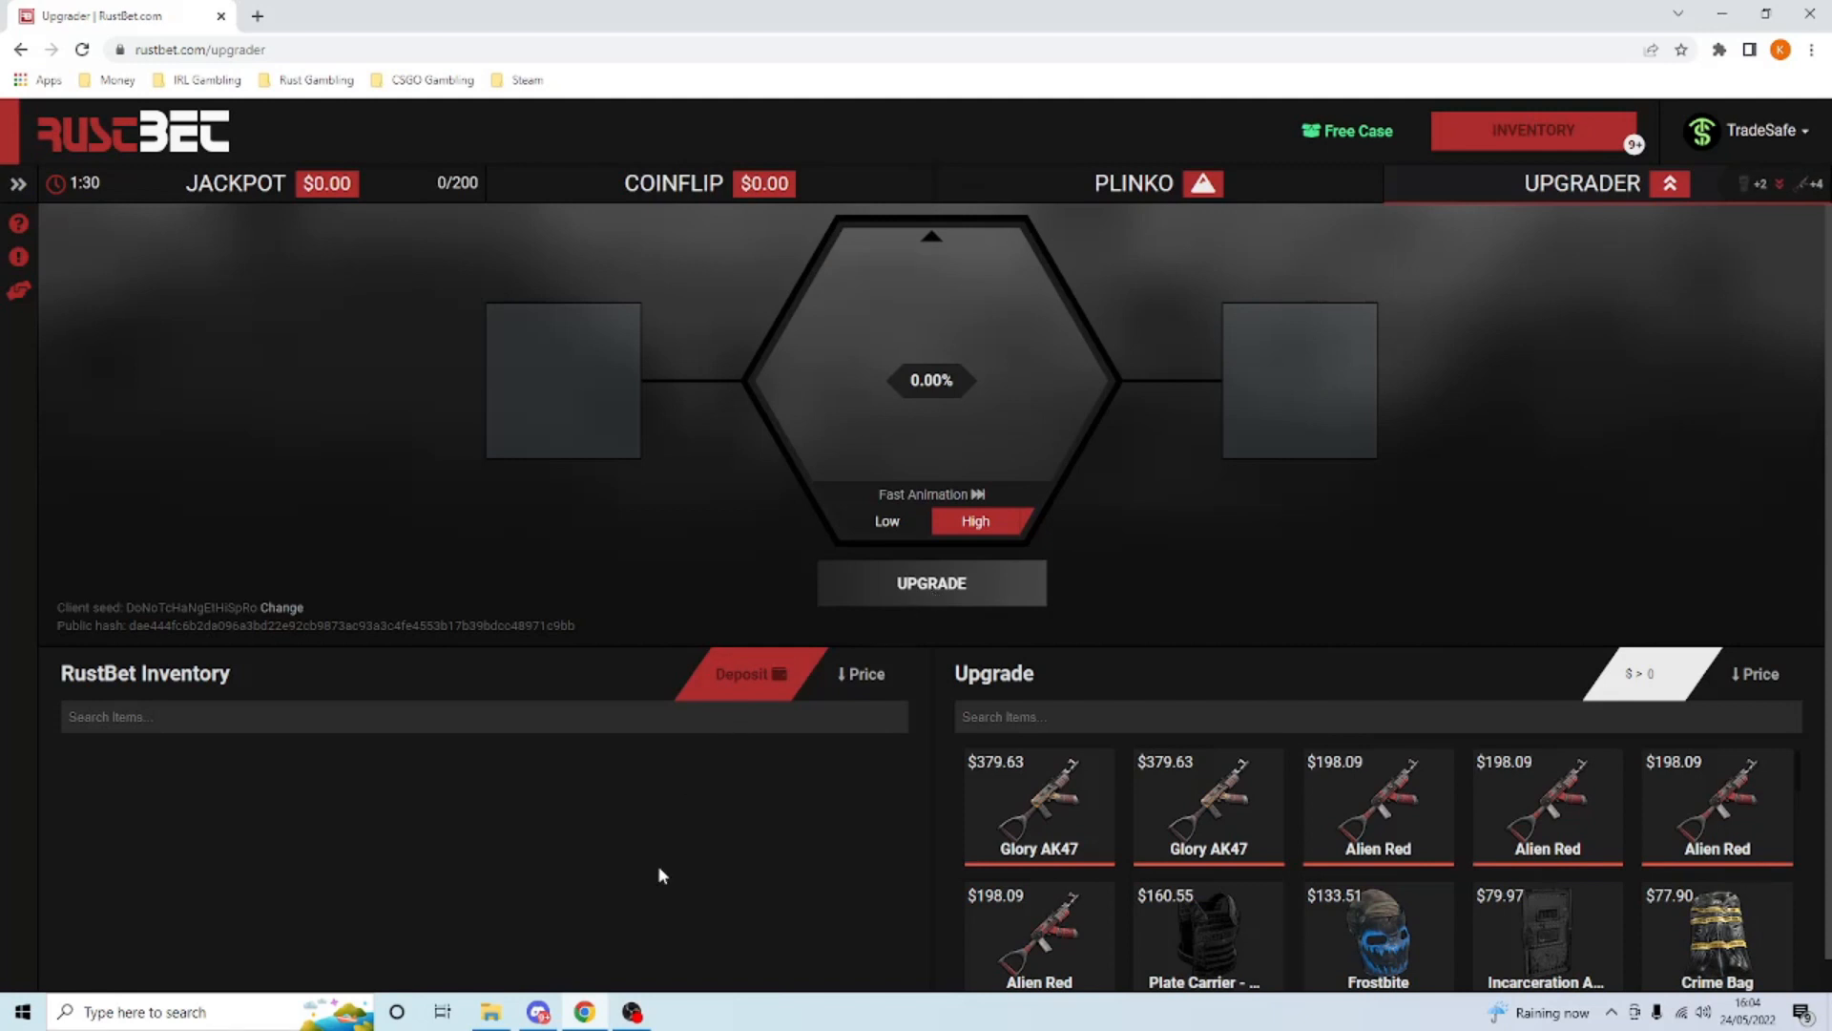